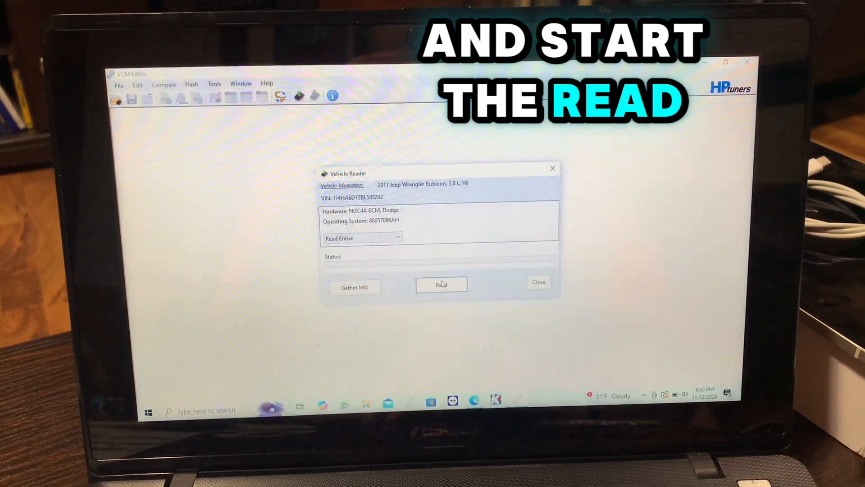
Read the entire ECM from the Jeep, continuing after the ignition cycle
click(440, 285)
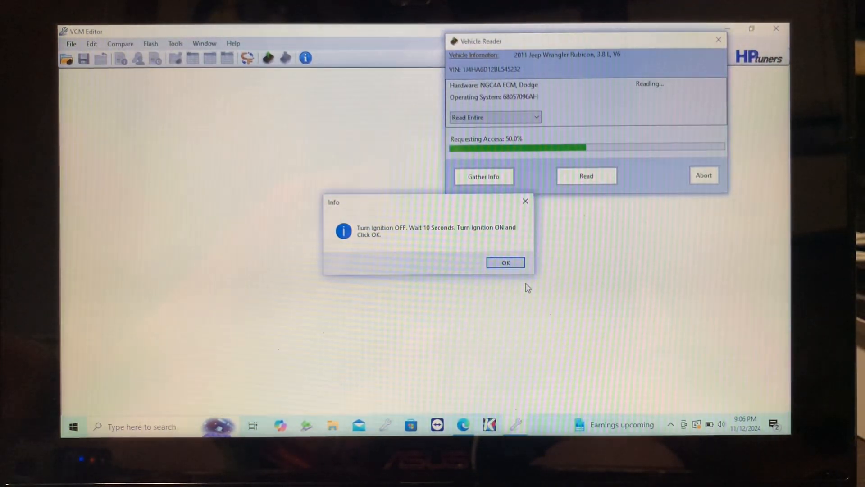
click(504, 263)
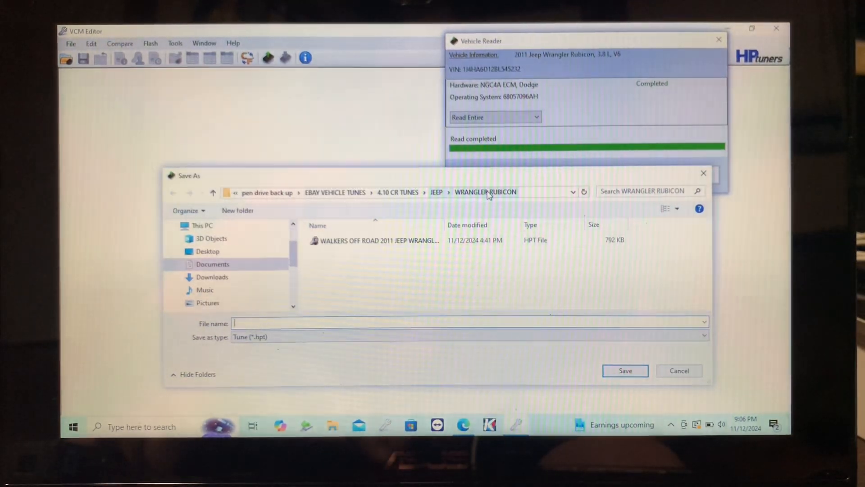
Save the read as a tune file and close the Vehicle Reader
click(379, 240)
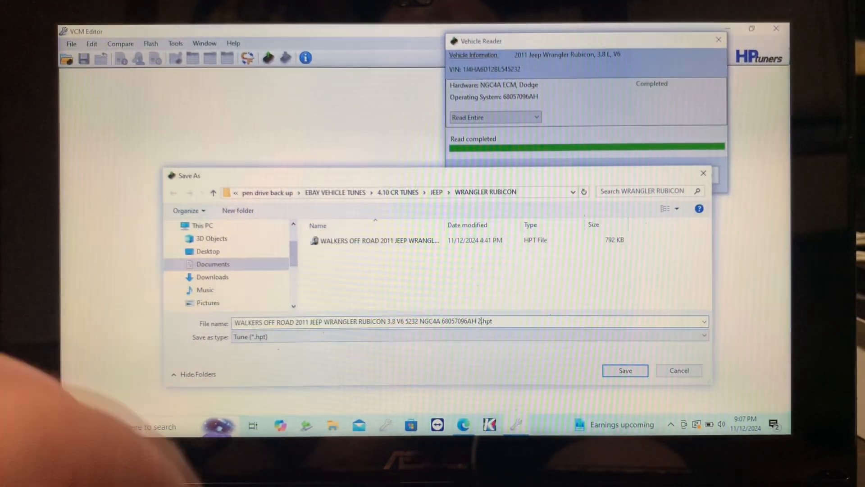
click(624, 371)
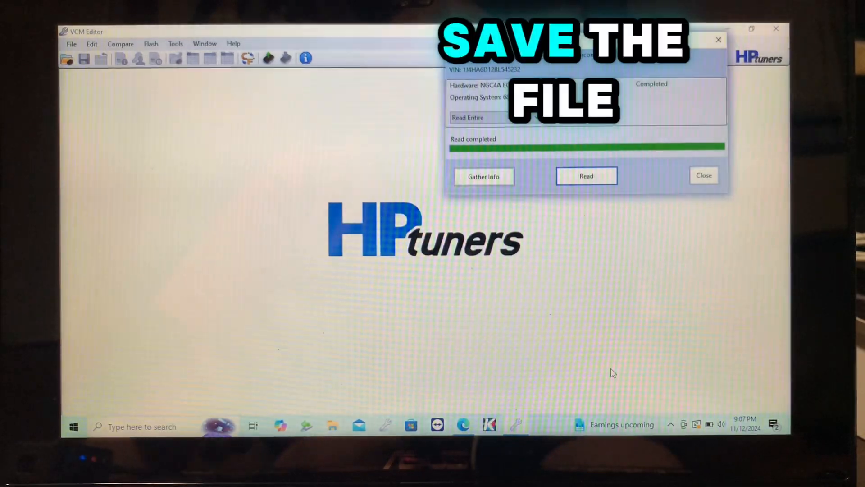
click(704, 176)
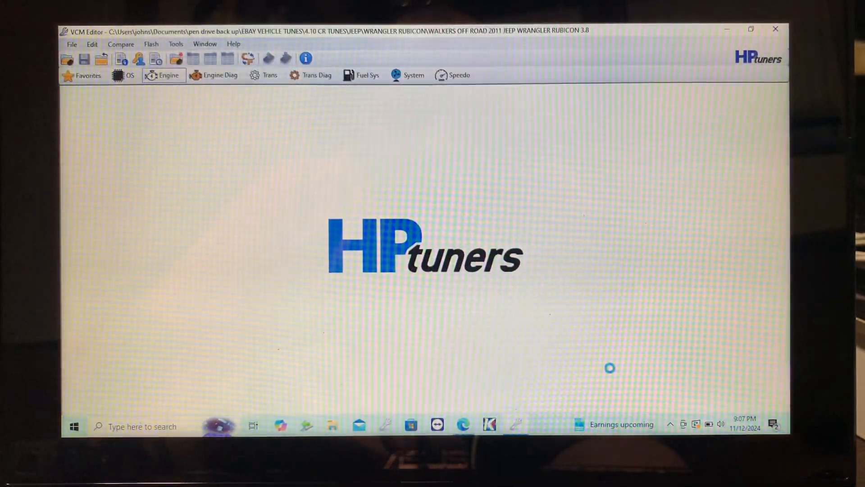
Under System > General, change SKIM Capable to Disabled
click(164, 75)
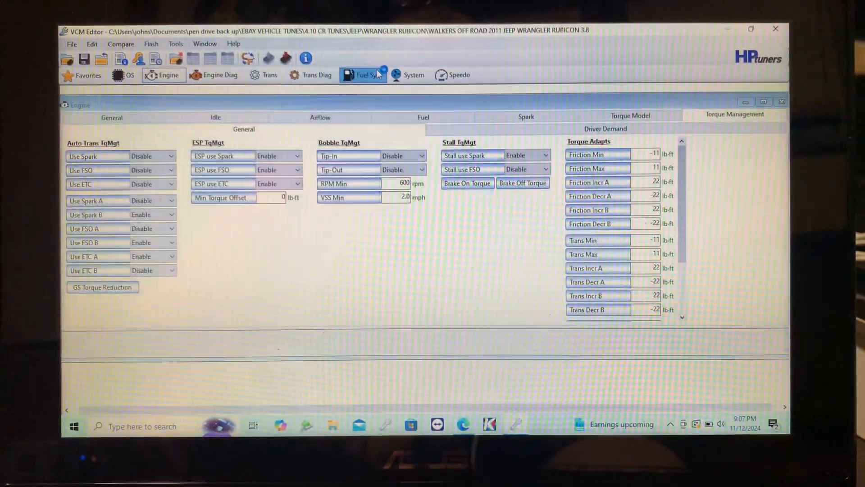
click(409, 75)
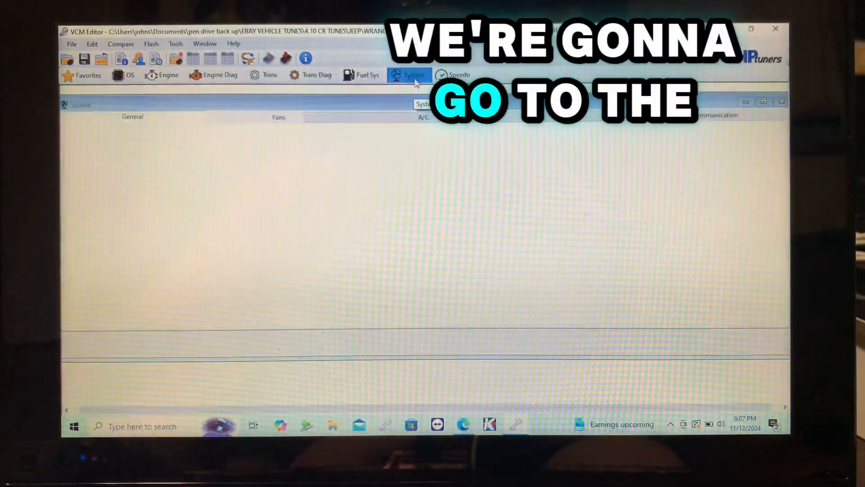
click(409, 75)
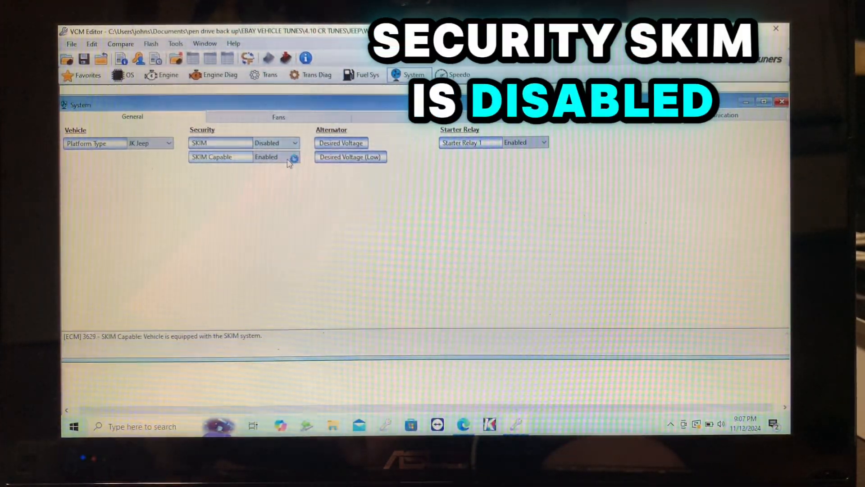
click(293, 156)
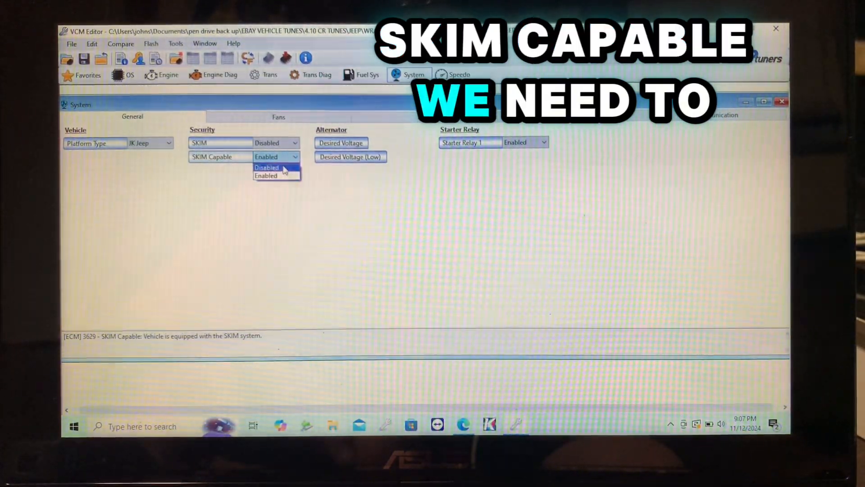
click(266, 167)
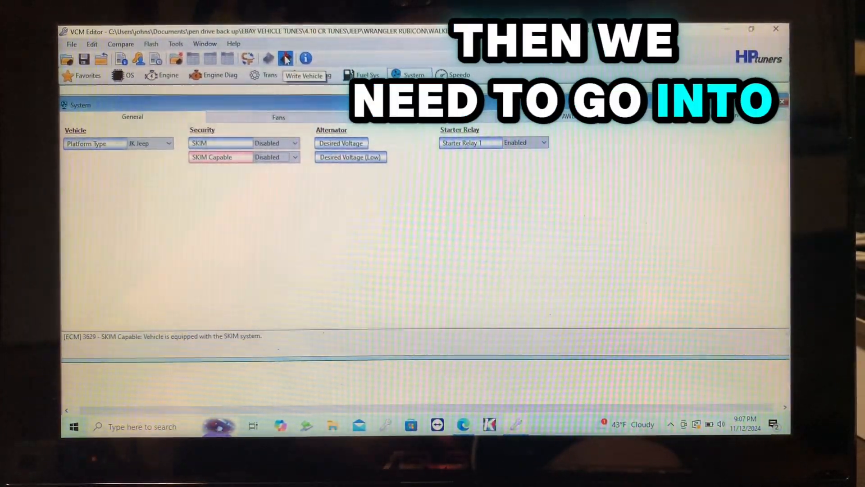
Write 'SKIM Disable for retrofit' to the ECM from the Vehicle Writer
click(286, 58)
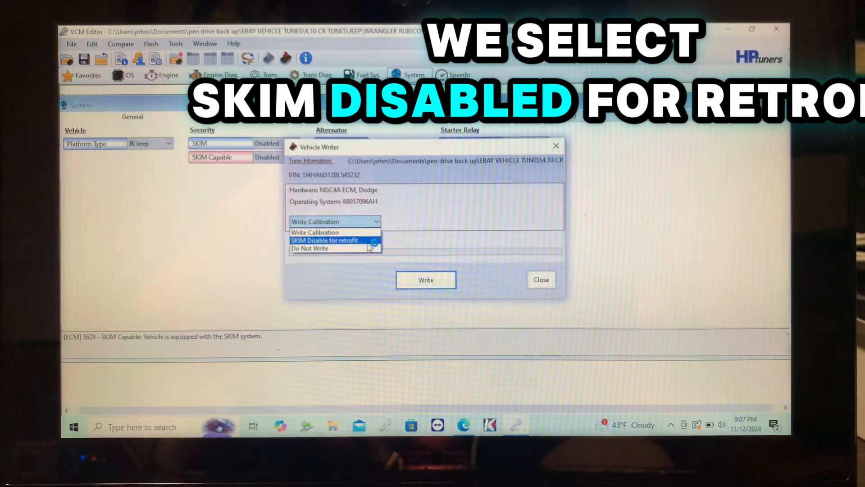
click(325, 240)
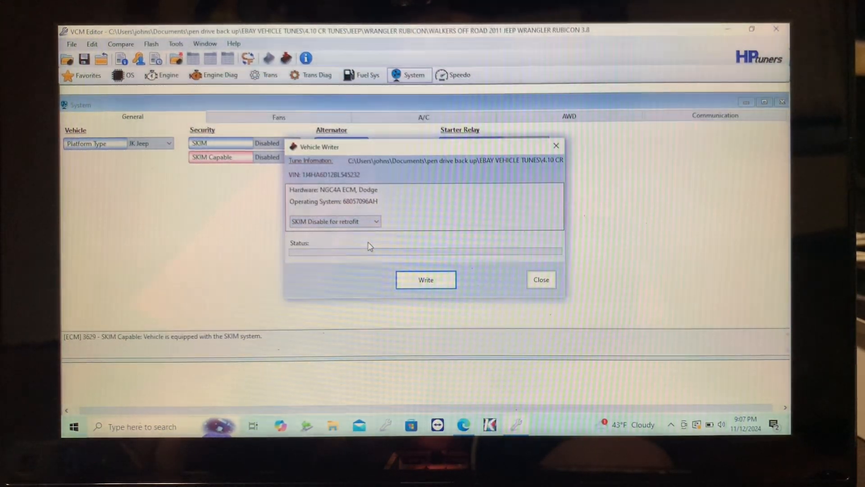
mouse_move(425, 280)
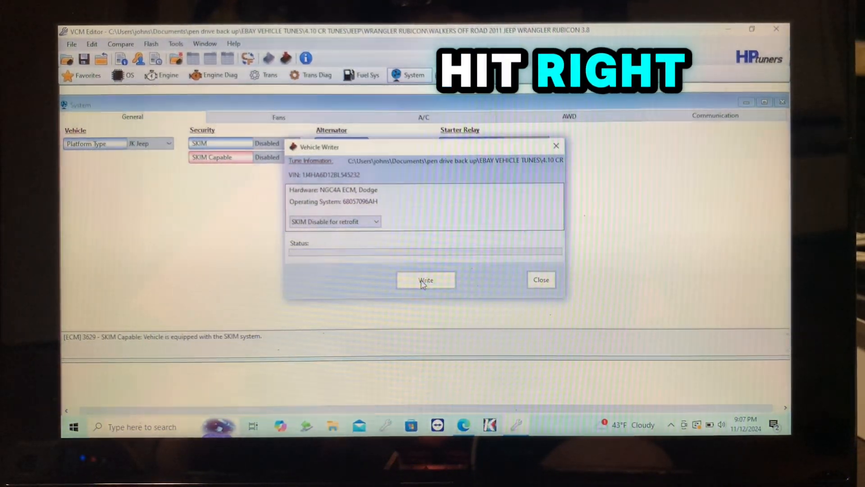
click(426, 280)
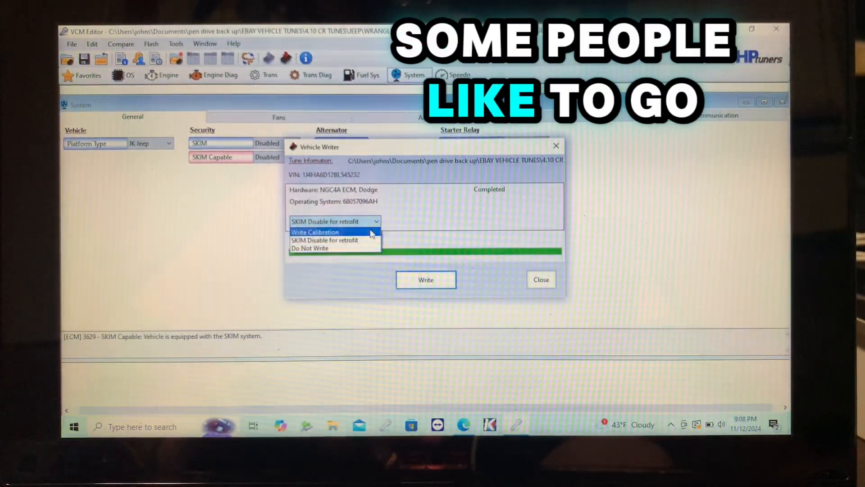
Write the calibration to the ECM, continuing after the ignition cycle
click(315, 232)
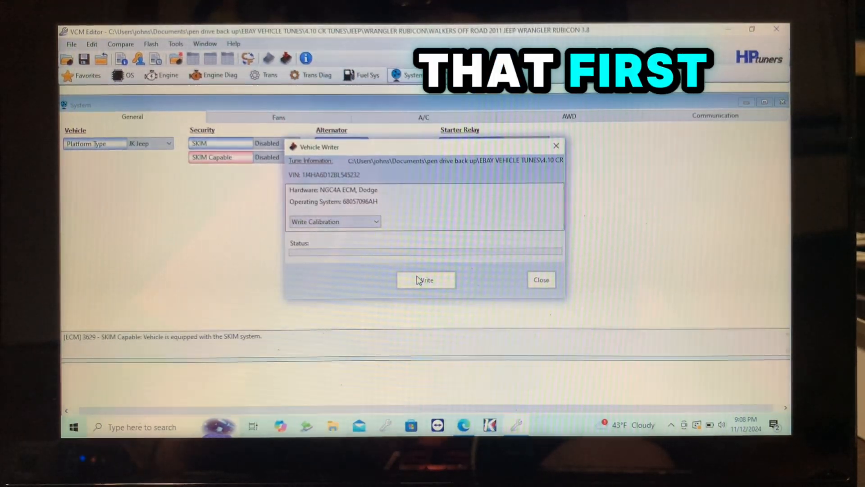
click(425, 280)
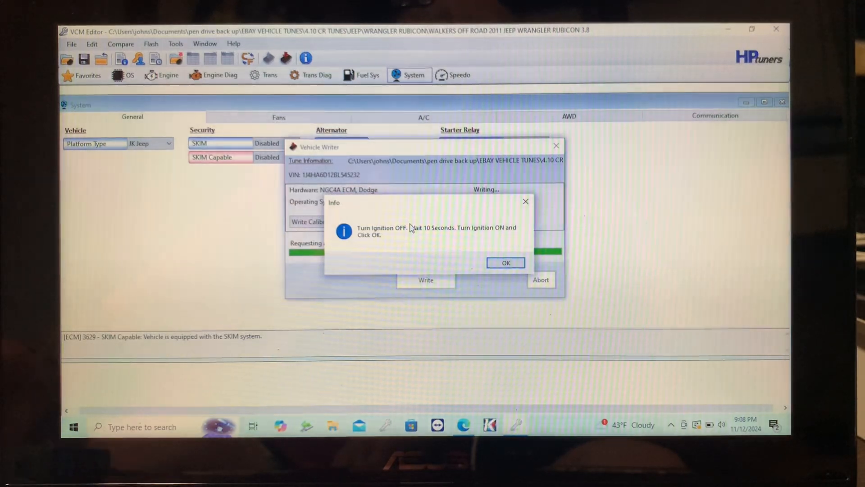
click(505, 262)
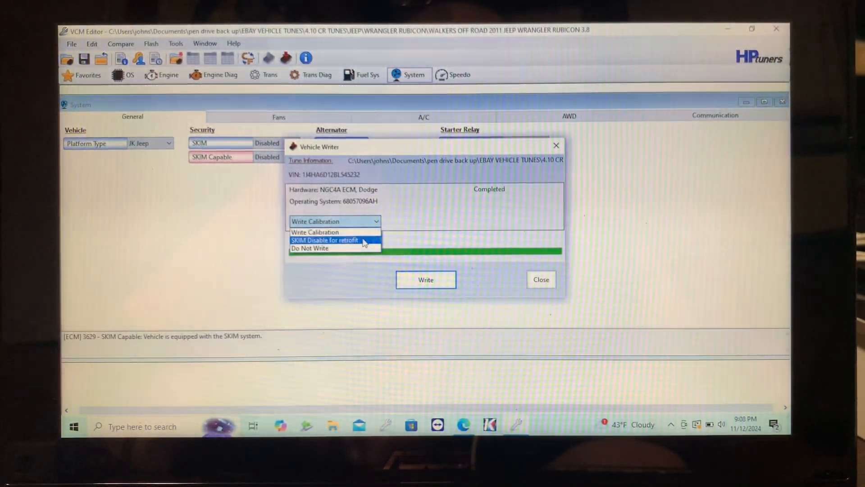
Write 'SKIM Disable for retrofit' again, then close the Vehicle Writer
click(324, 239)
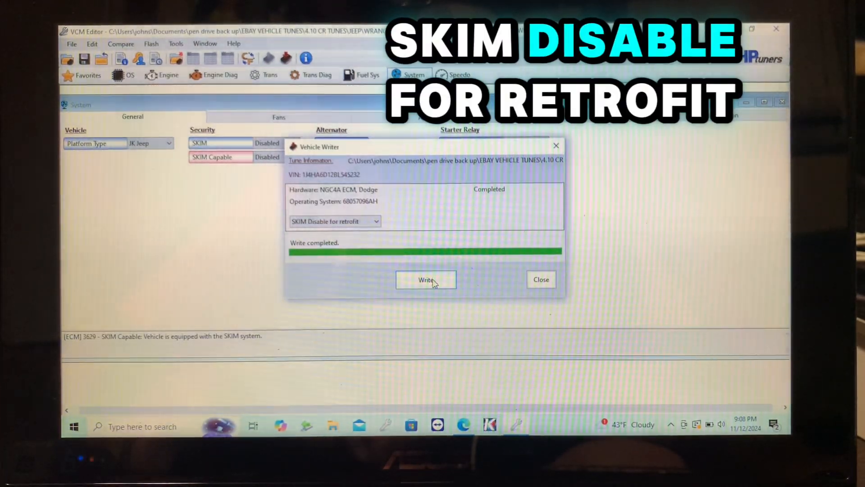
click(425, 280)
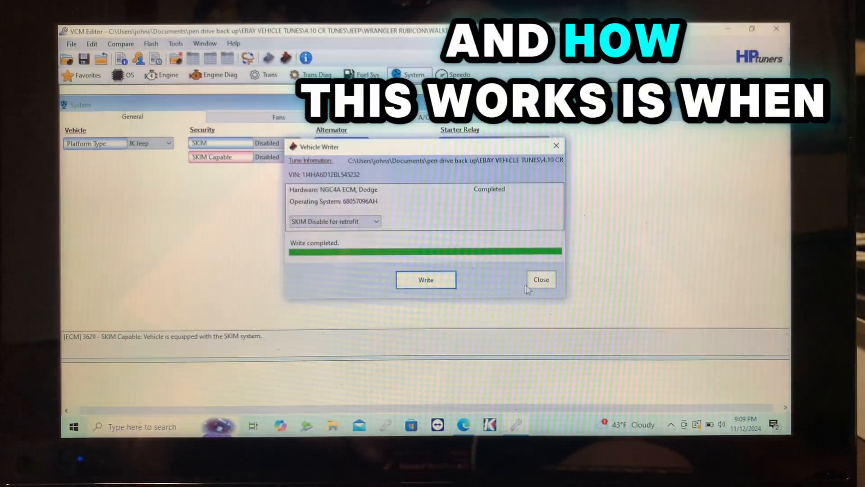
click(541, 280)
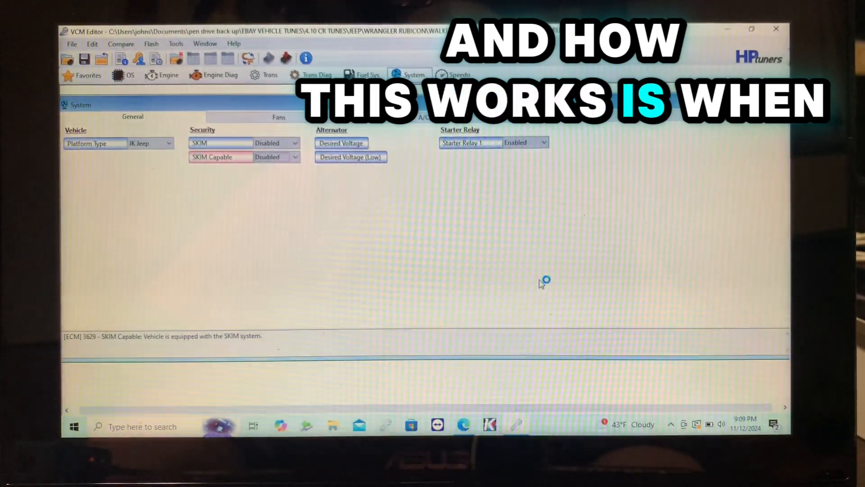